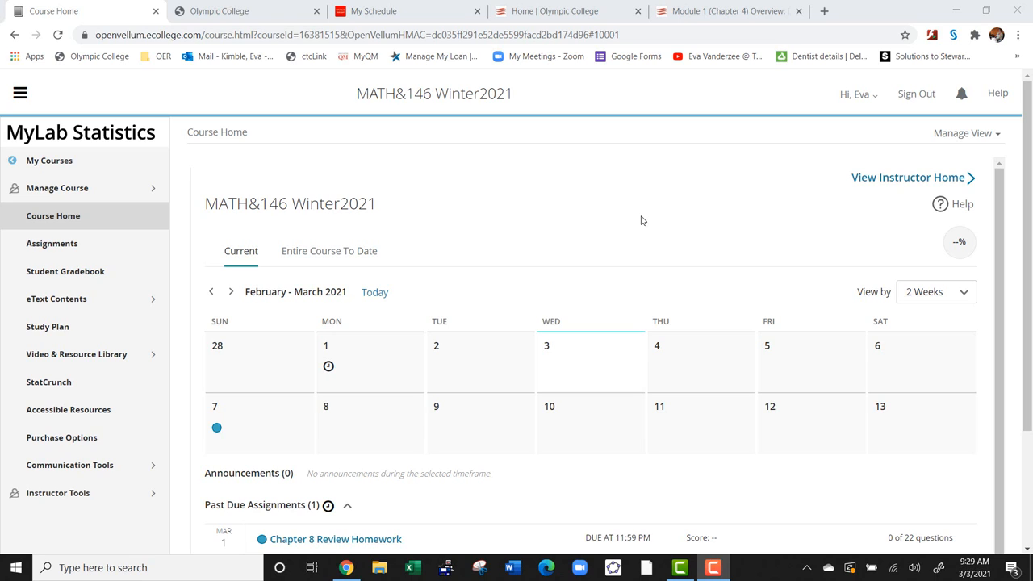
{"action": "mouse_move", "coordinate": [411, 312]}
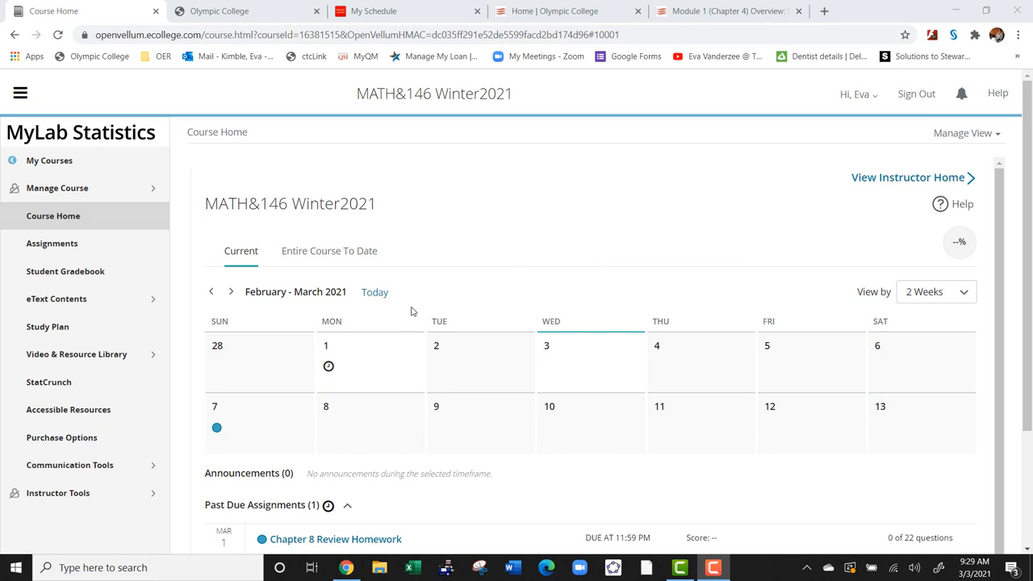
{"action": "mouse_move", "coordinate": [1028, 294]}
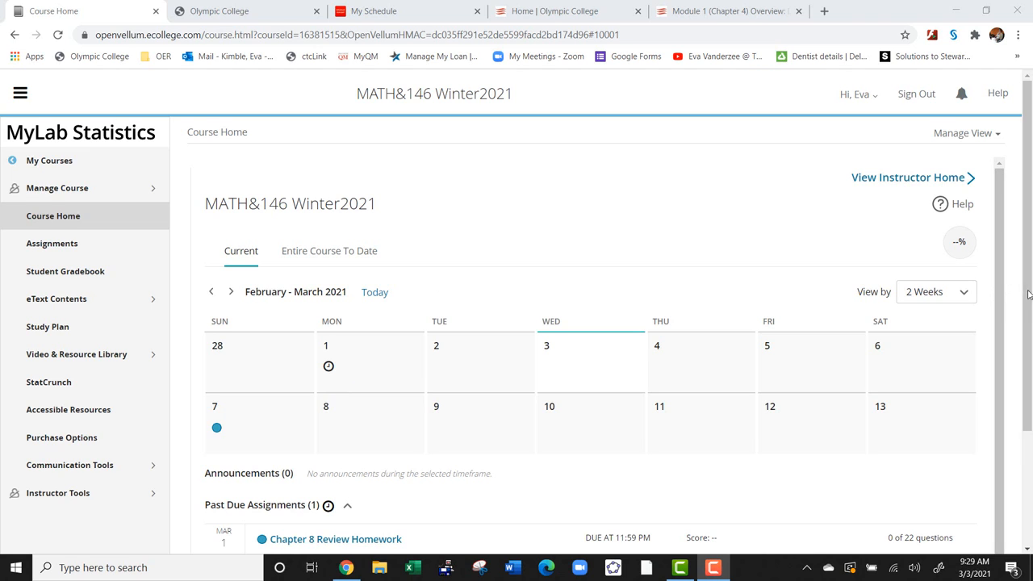
- Scroll down the Course Home calendar to the March 7 Chapter 9 Review Homework
{"action": "scroll", "scroll_direction": "down", "scroll_amount": 3}
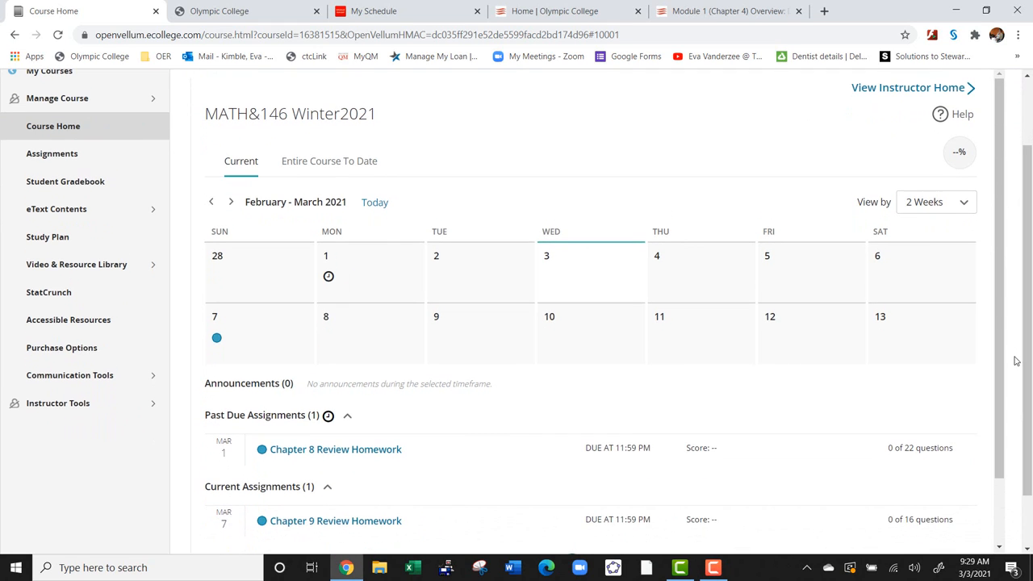
{"action": "mouse_move", "coordinate": [328, 276]}
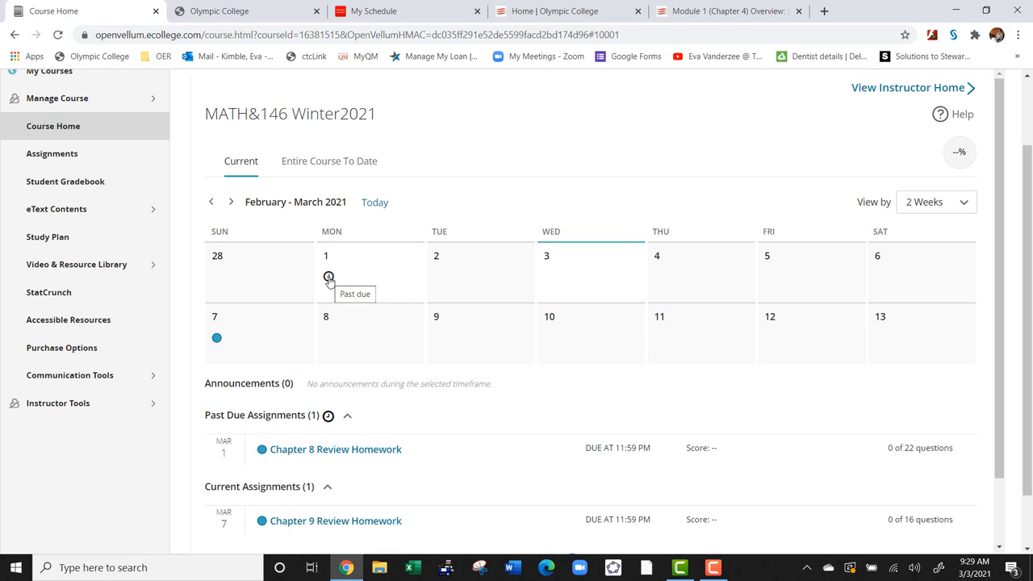
{"action": "mouse_move", "coordinate": [215, 350]}
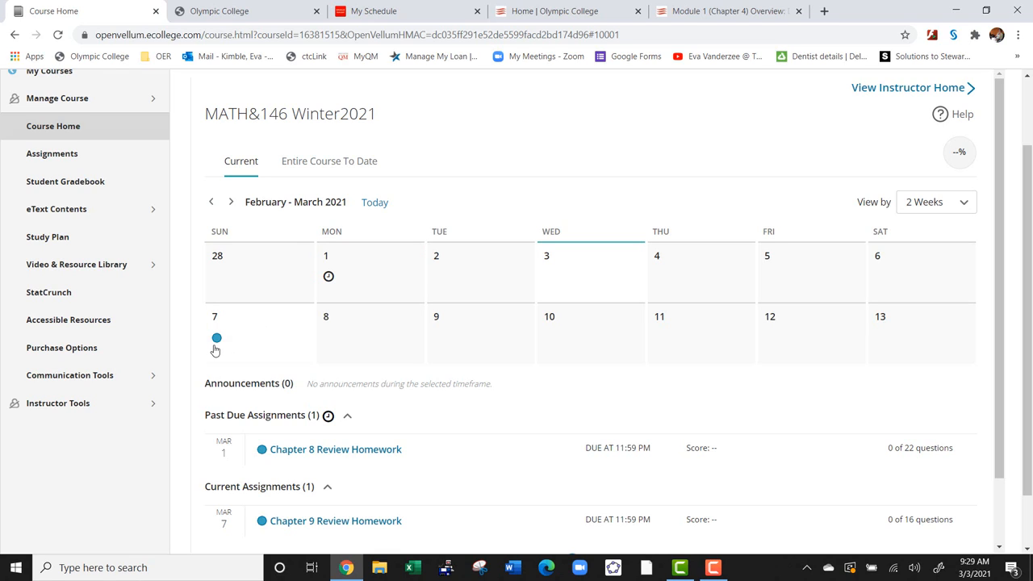
{"action": "mouse_move", "coordinate": [216, 338]}
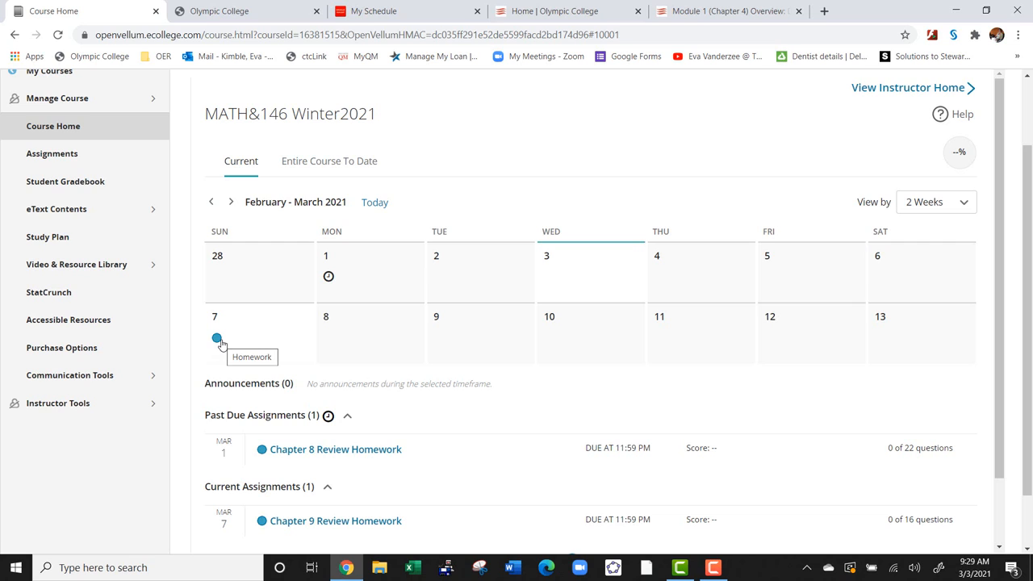
{"action": "mouse_move", "coordinate": [316, 470]}
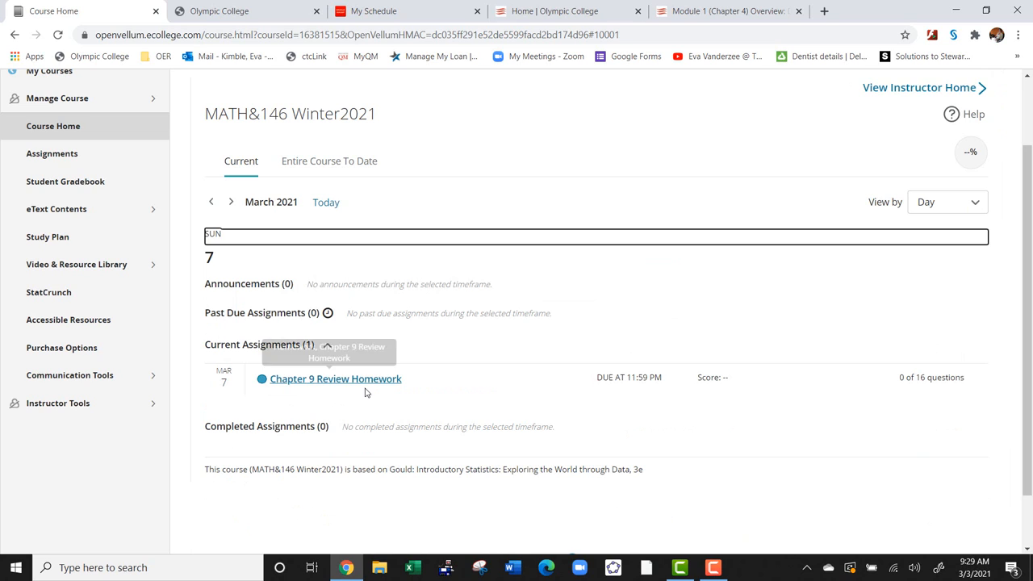
- Open Chapter 9 Review Homework from the Current Assignments list
{"action": "left_click", "coordinate": [335, 379]}
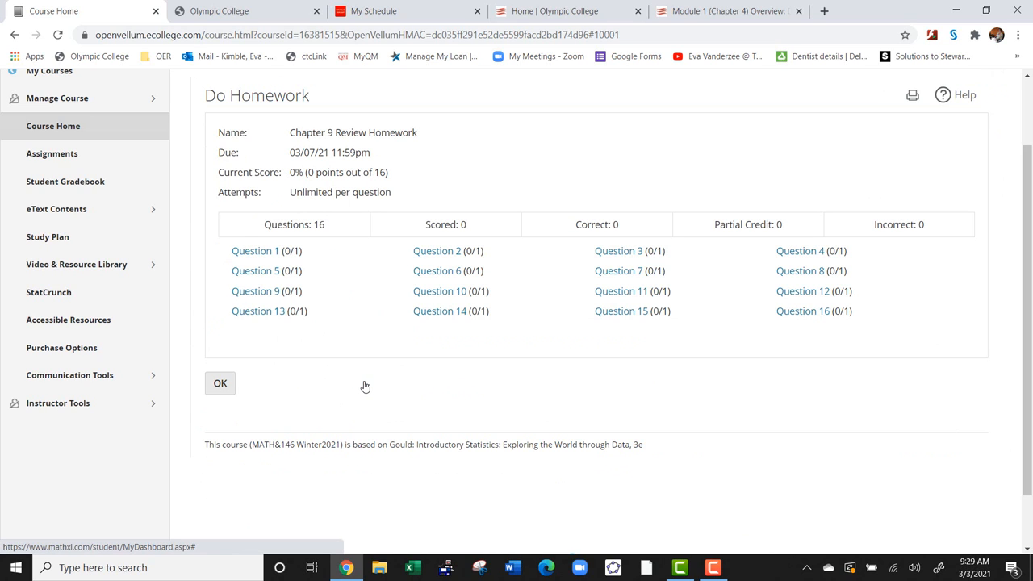
{"action": "mouse_move", "coordinate": [360, 360]}
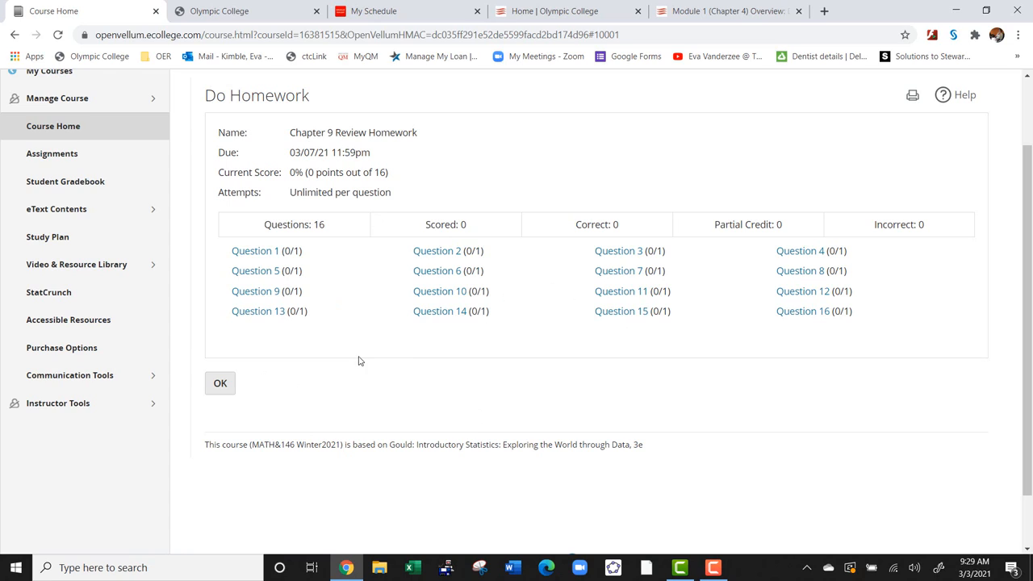
{"action": "mouse_move", "coordinate": [388, 293]}
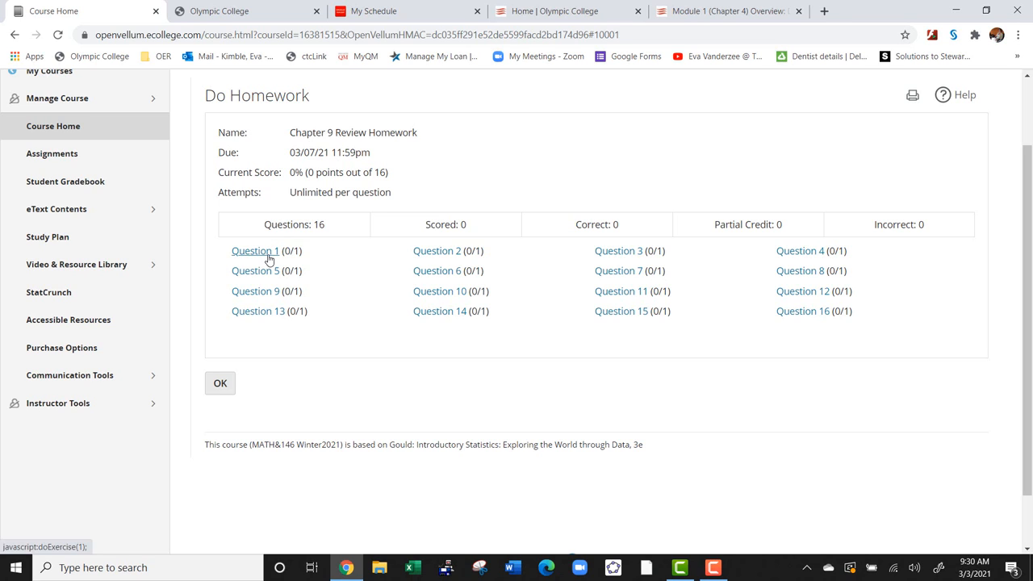
- Open Question 1 and start an Ask My Instructor message from Question Help
{"action": "left_click", "coordinate": [255, 250]}
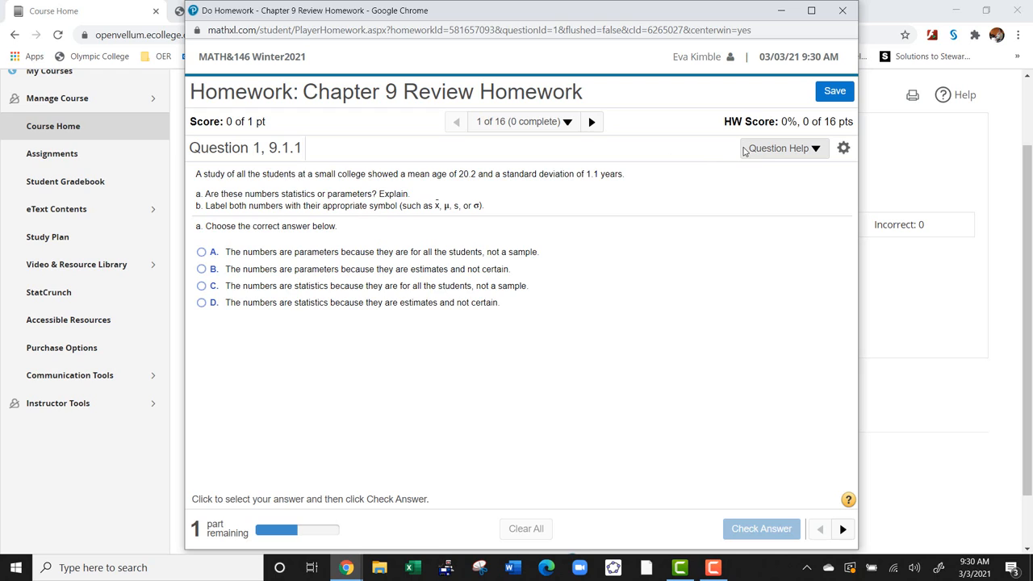
{"action": "mouse_move", "coordinate": [767, 157]}
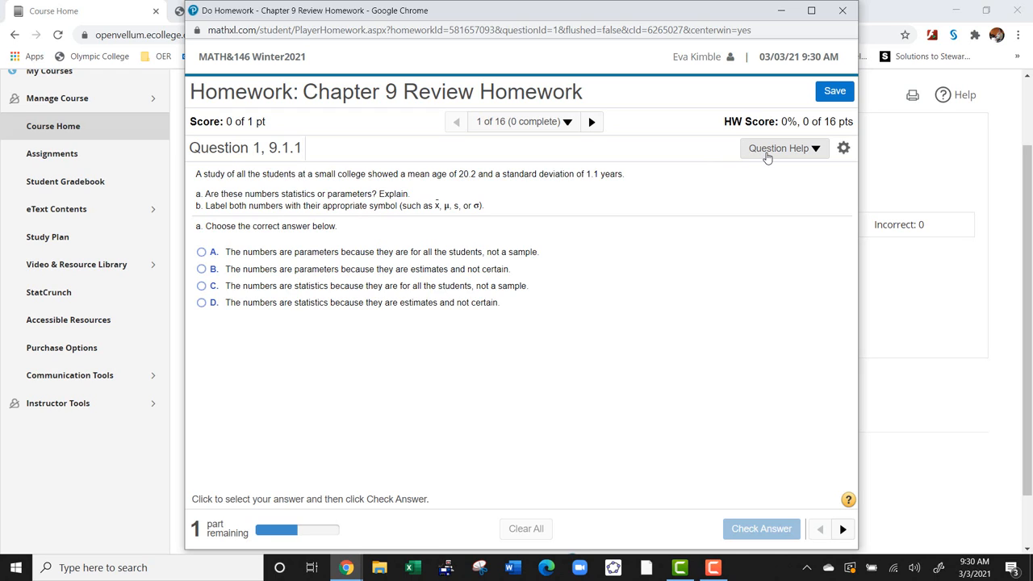
{"action": "left_click", "coordinate": [783, 147]}
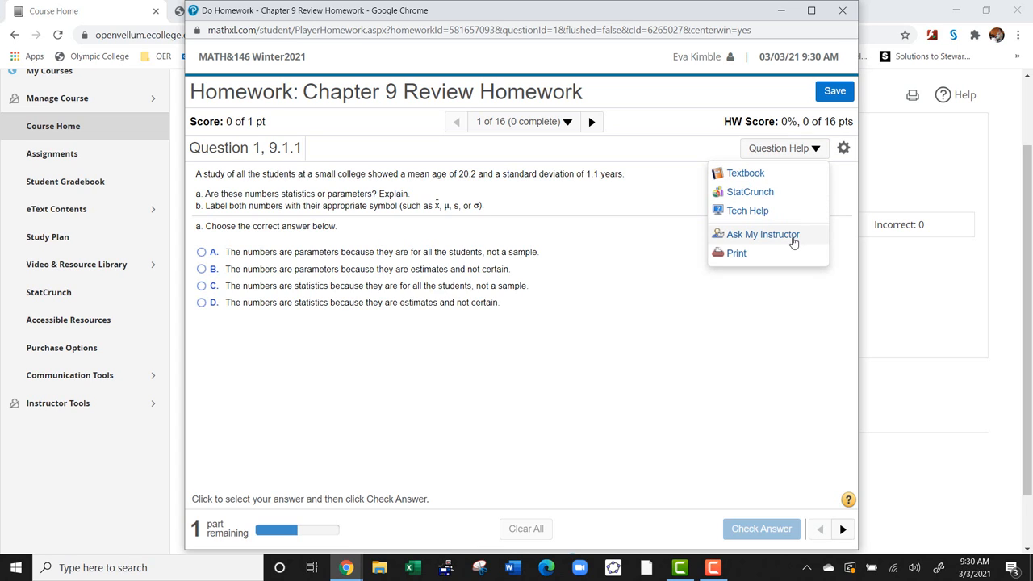
{"action": "left_click", "coordinate": [762, 234]}
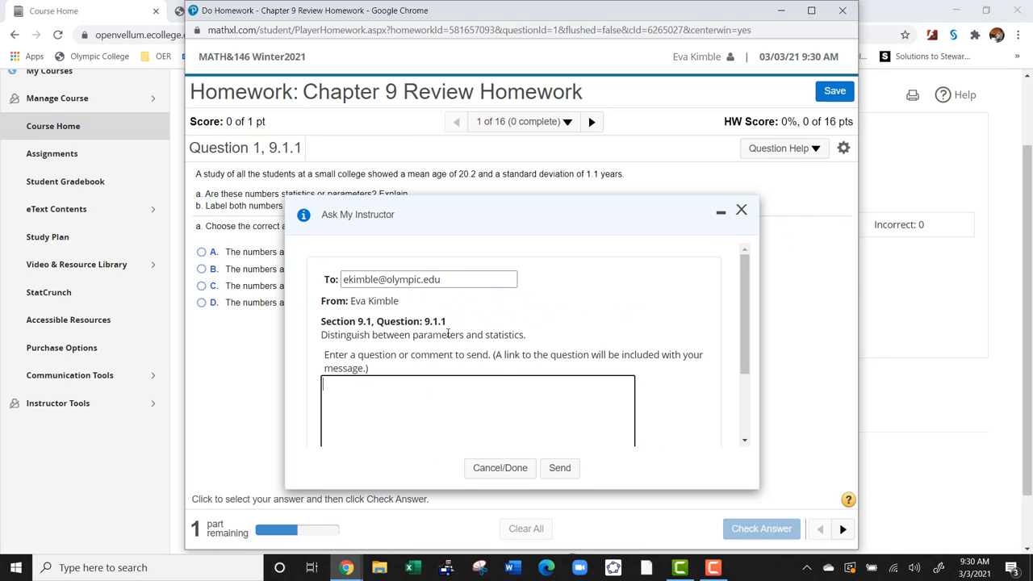
{"action": "mouse_move", "coordinate": [496, 371]}
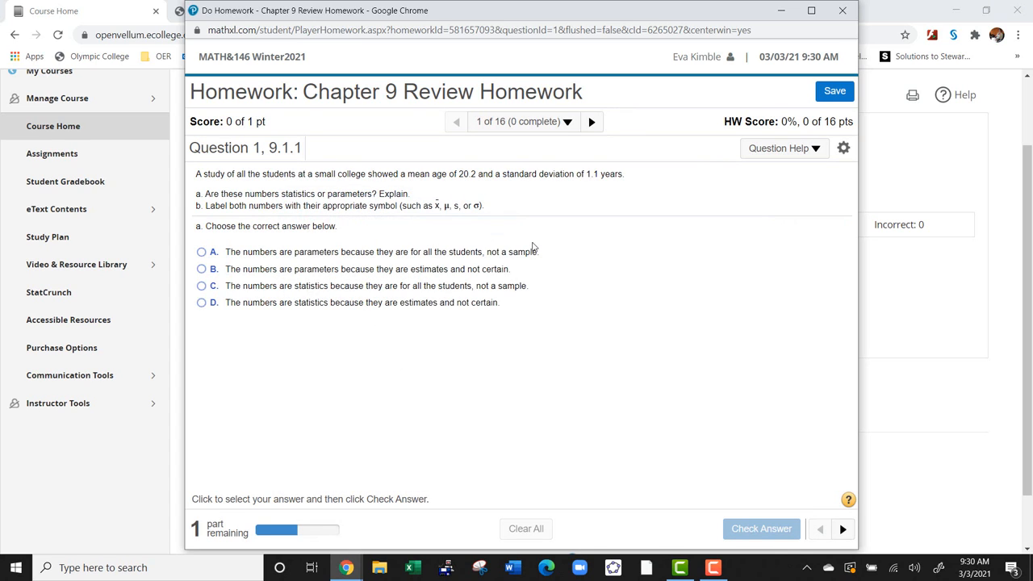
- Choose answer C for Question 1, then close the player and confirm Leave
{"action": "left_click", "coordinate": [778, 148]}
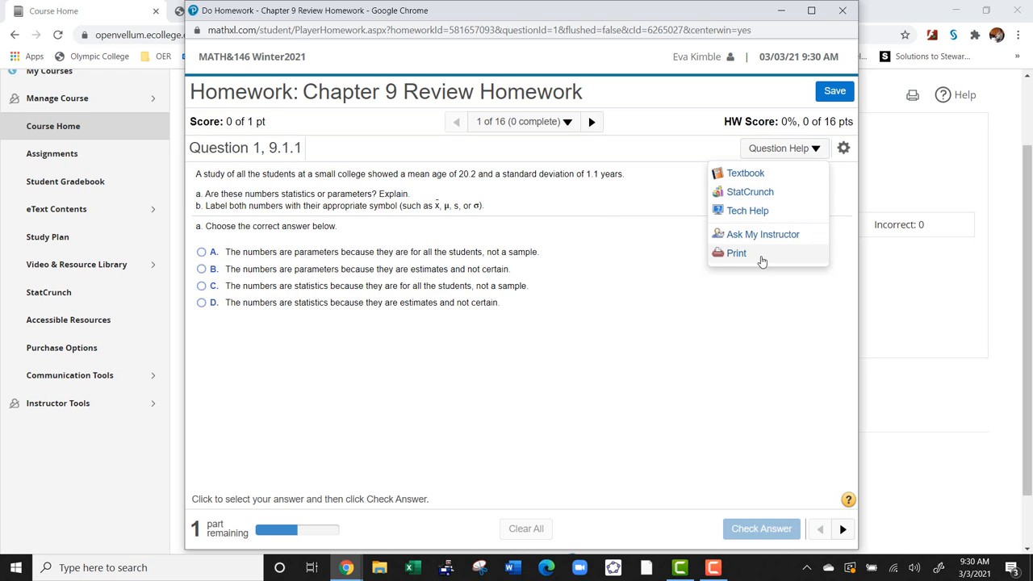
{"action": "mouse_move", "coordinate": [780, 293]}
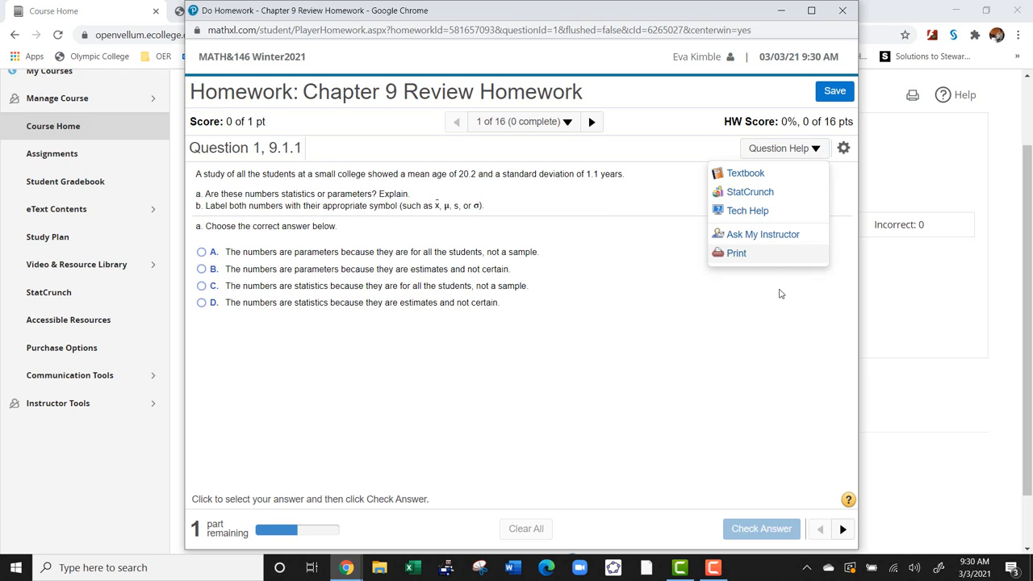
{"action": "left_click", "coordinate": [201, 285]}
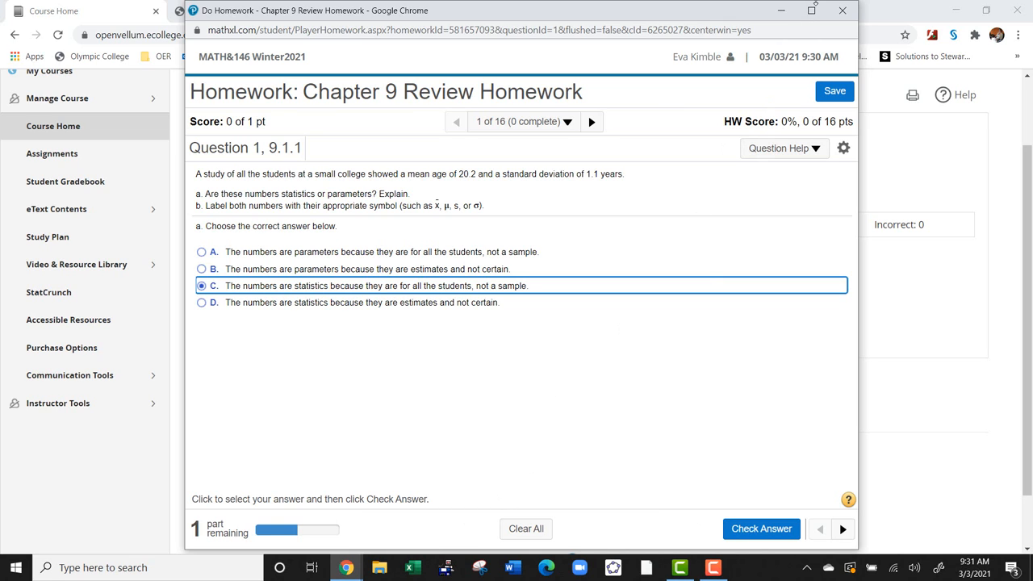
{"action": "left_click", "coordinate": [842, 11]}
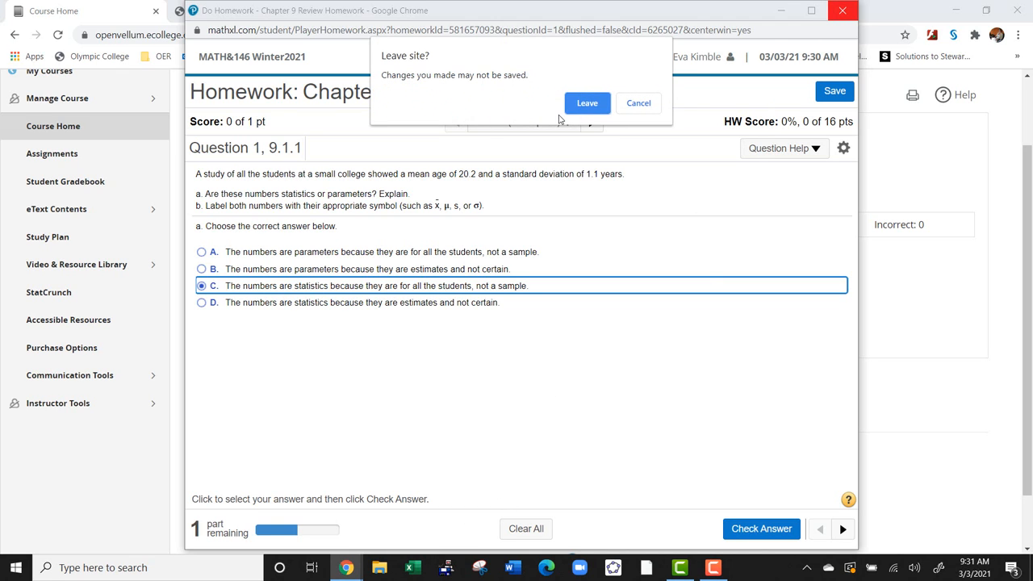
{"action": "left_click", "coordinate": [586, 103]}
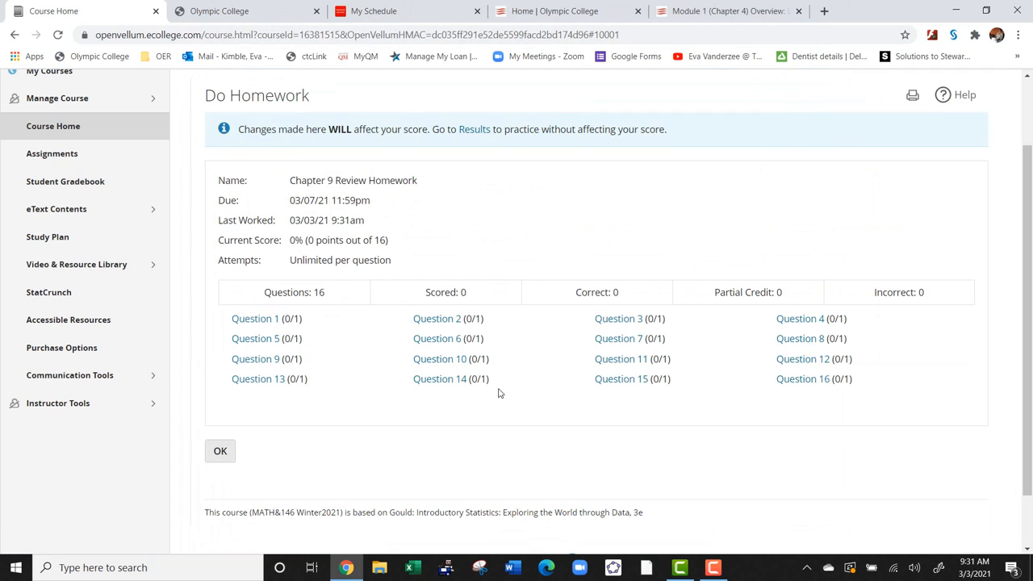
{"action": "mouse_move", "coordinate": [374, 194]}
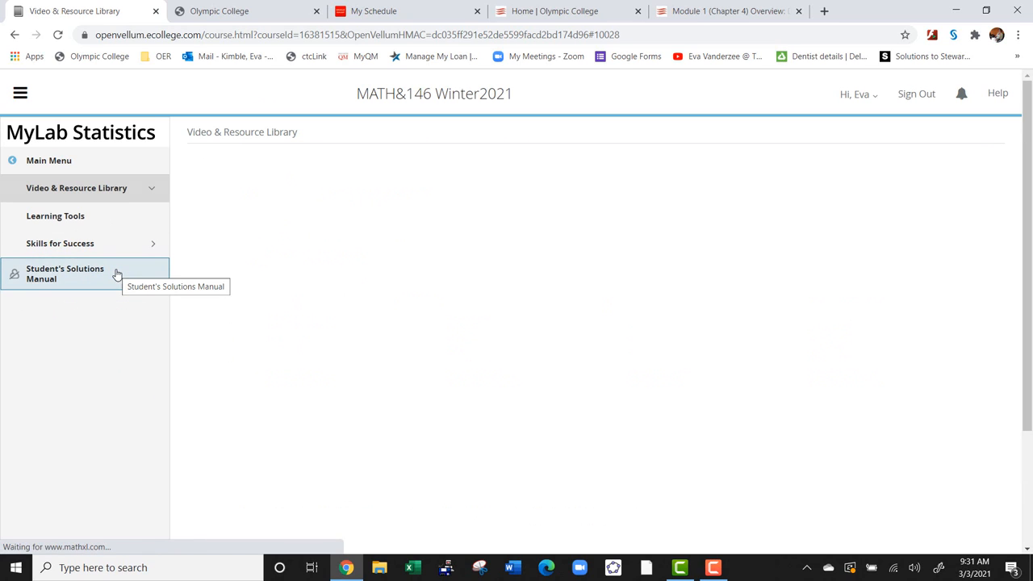
- Filter the Multimedia Library to Chapter 2 and Section 2.IR: Integrated Review 2
{"action": "left_click", "coordinate": [76, 187]}
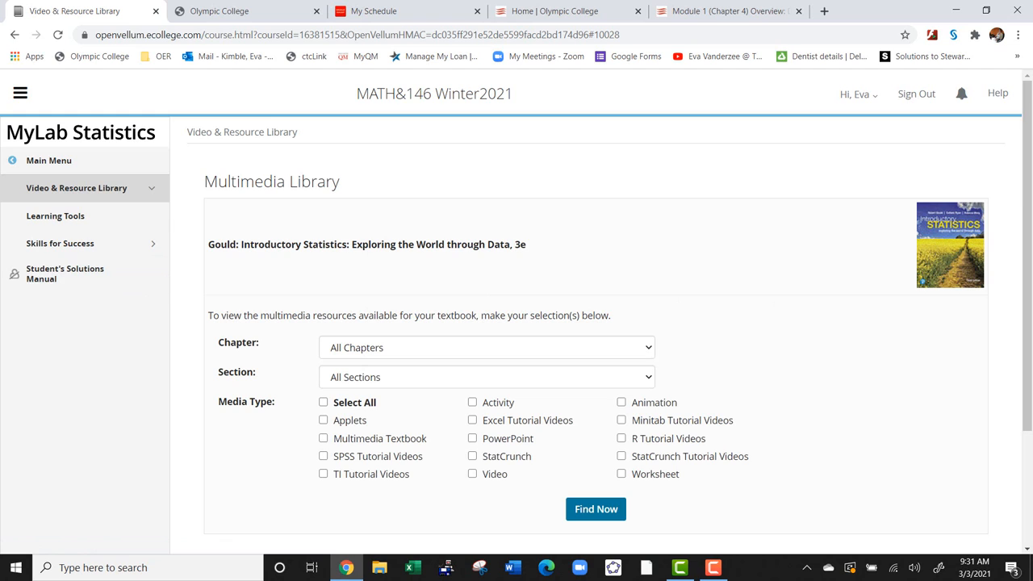
{"action": "scroll", "scroll_direction": "down", "scroll_amount": 3}
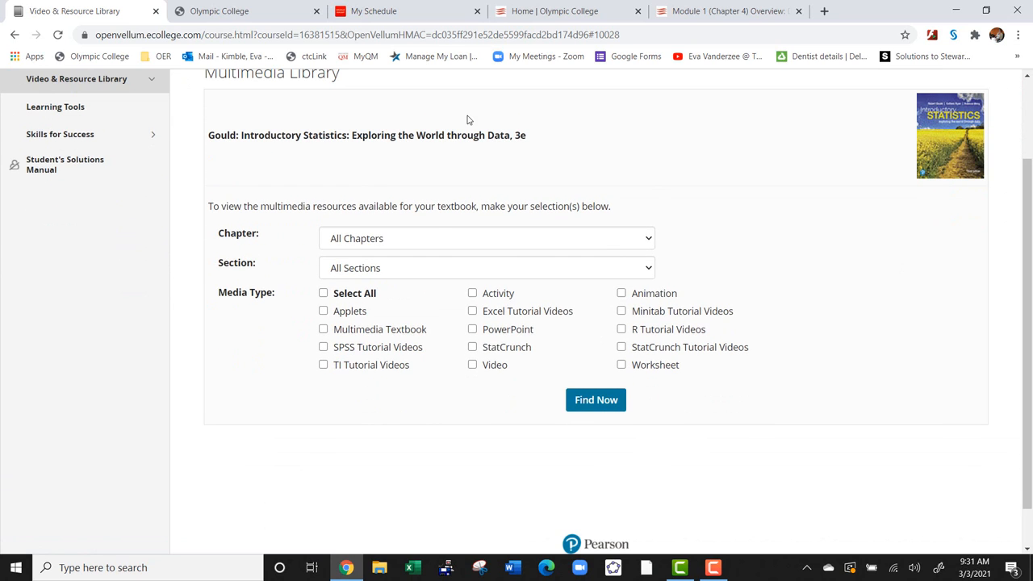
{"action": "left_click", "coordinate": [486, 238]}
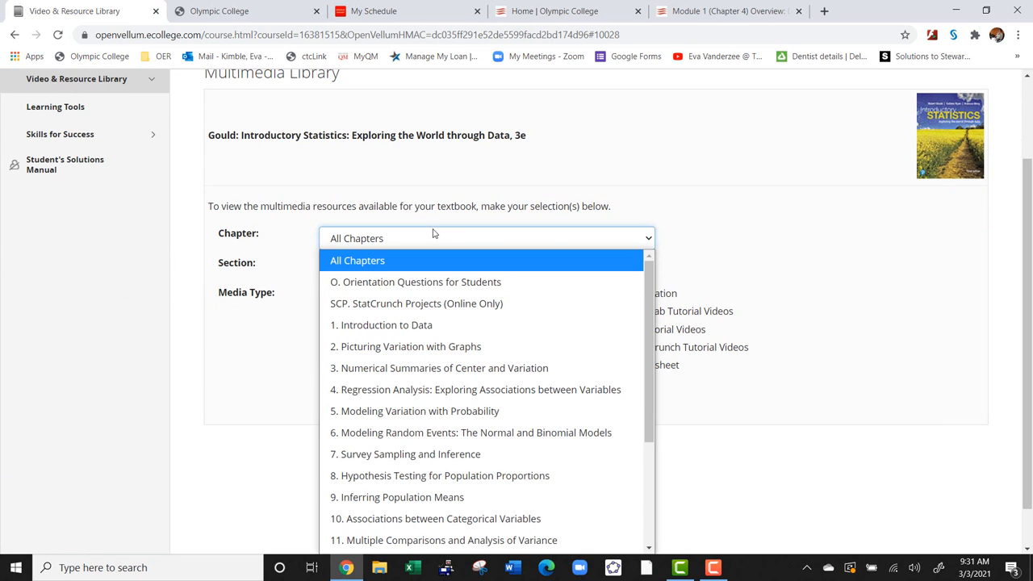
{"action": "mouse_move", "coordinate": [507, 324]}
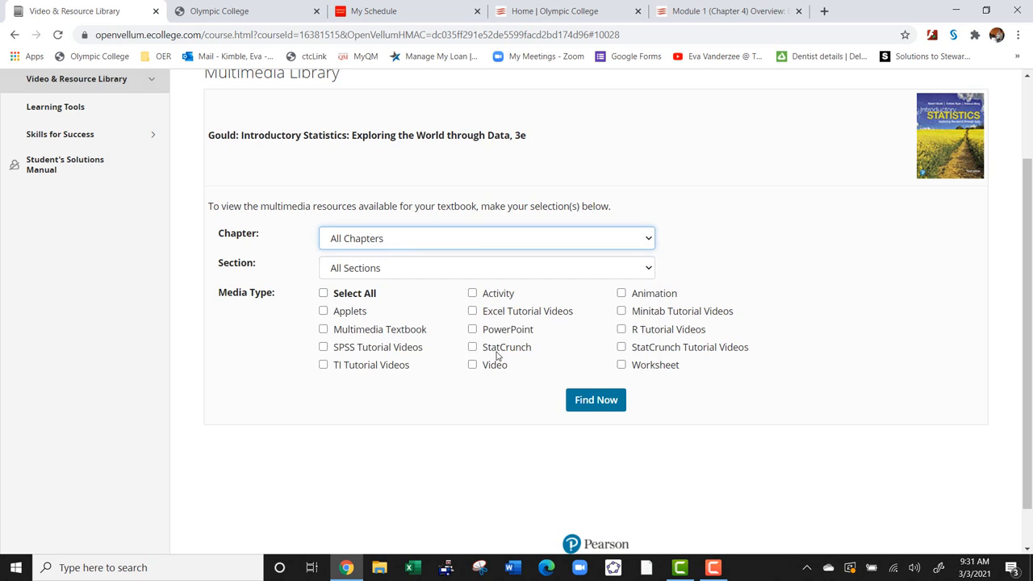
{"action": "left_click", "coordinate": [485, 377]}
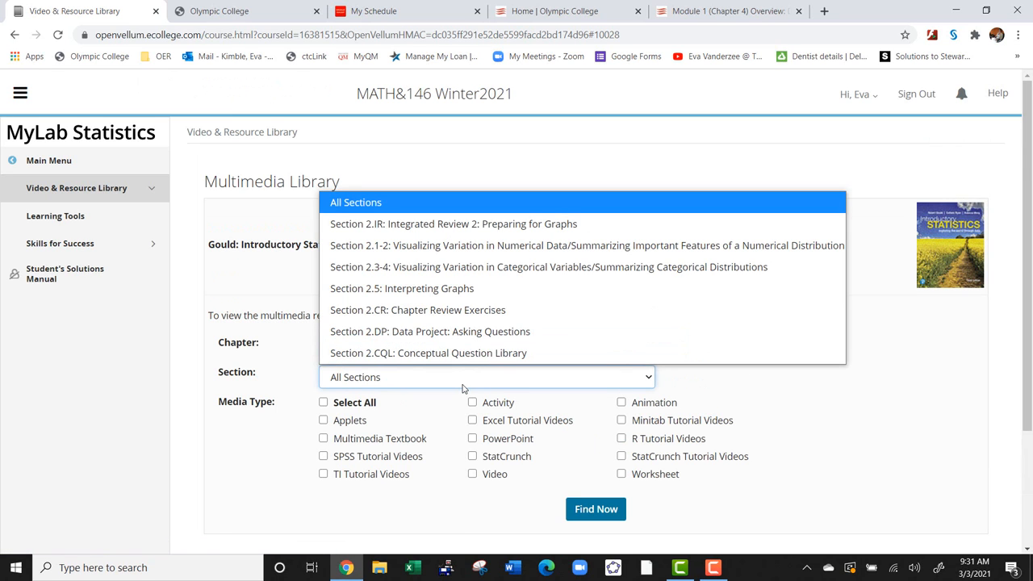
{"action": "mouse_move", "coordinate": [468, 198]}
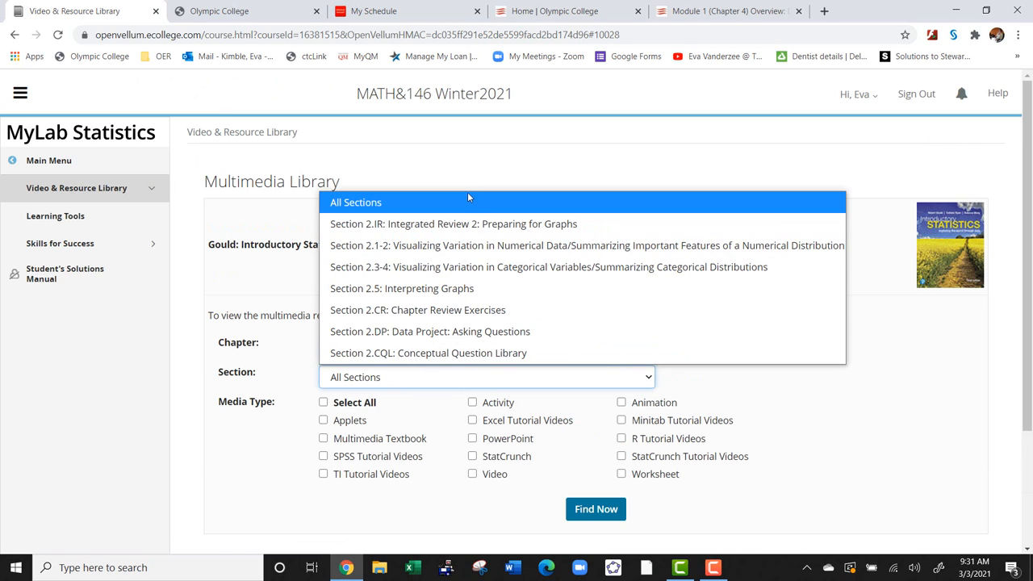
{"action": "left_click", "coordinate": [454, 224]}
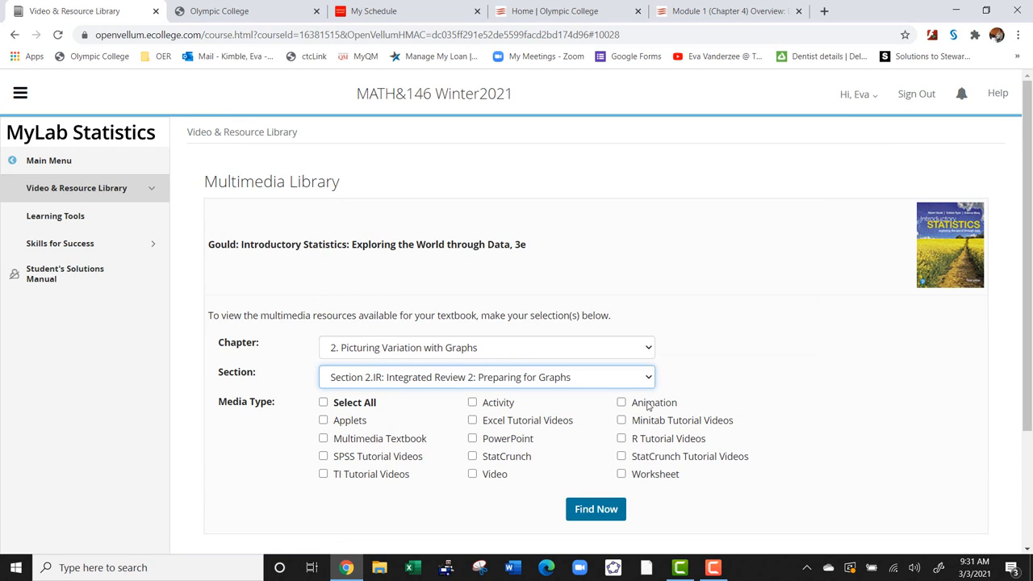
{"action": "scroll", "scroll_direction": "down", "scroll_amount": 3}
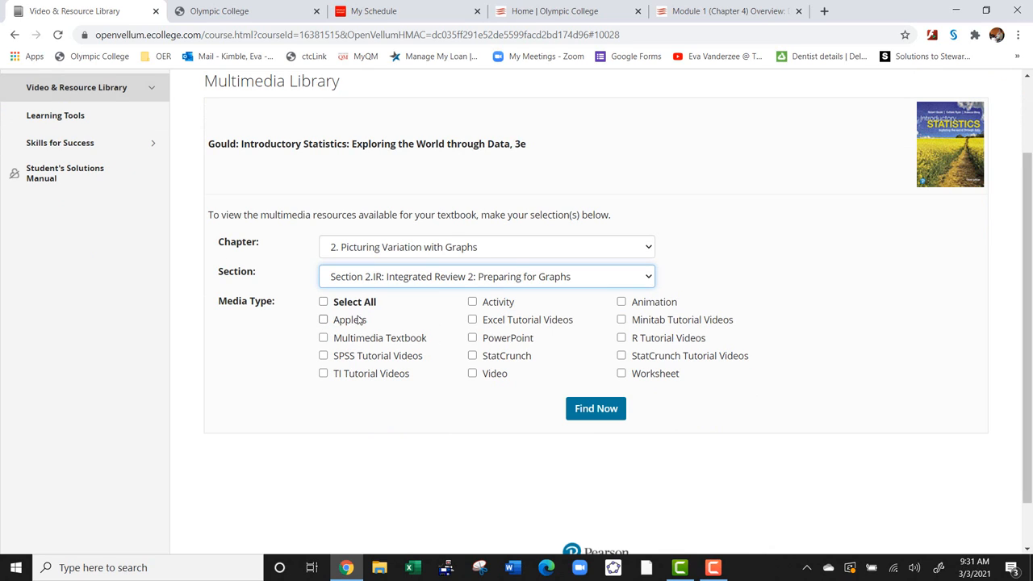
- Tick Select All media types and scroll to the StatCrunch, video and worksheet results
{"action": "left_click", "coordinate": [322, 301]}
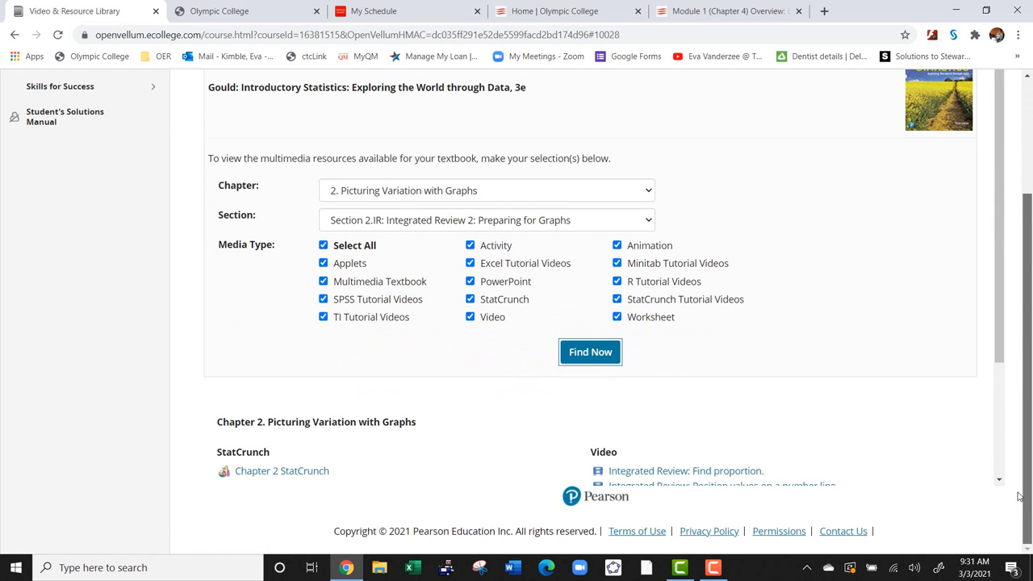
{"action": "scroll", "scroll_direction": "down", "scroll_amount": 3}
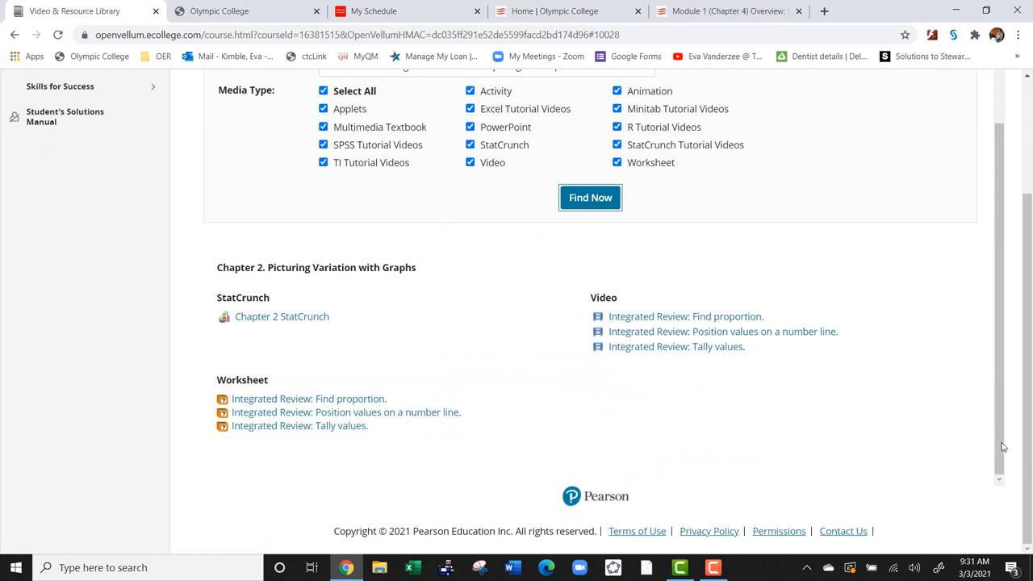
{"action": "mouse_move", "coordinate": [842, 387]}
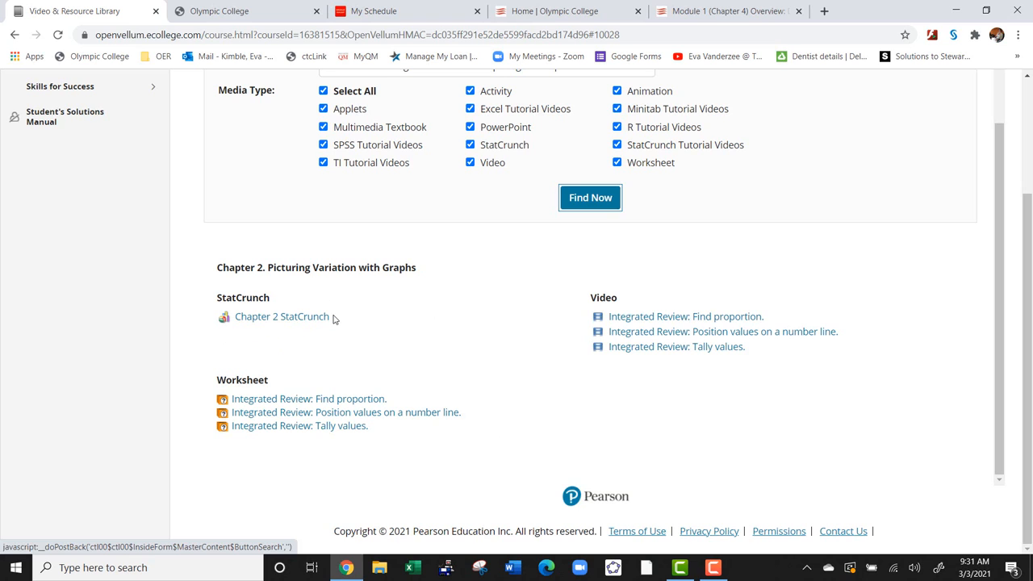
{"action": "mouse_move", "coordinate": [1006, 255]}
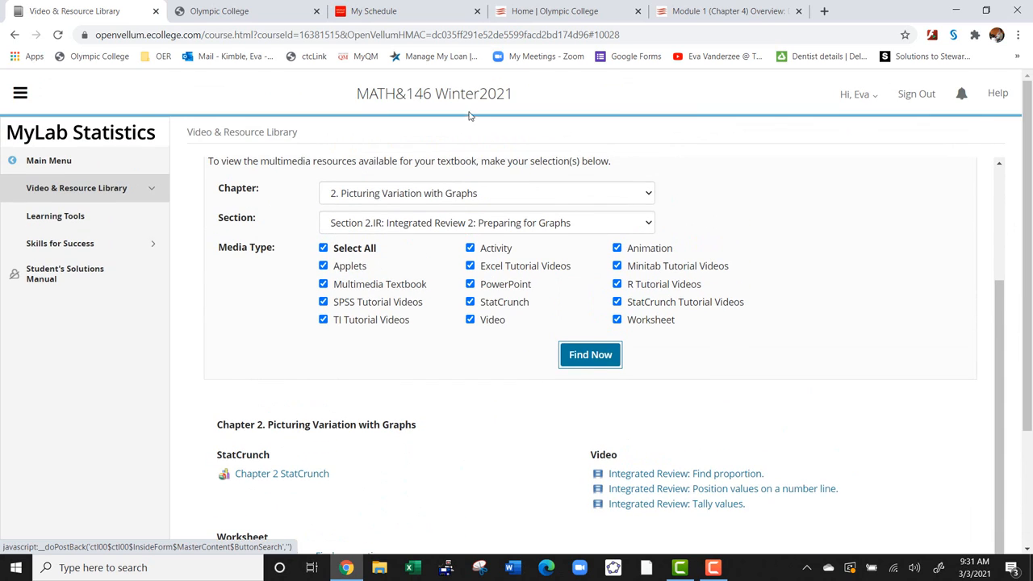
- Switch filters to Chapter 4 Regression Analysis, Section 4.3, and browse the applet, textbook, PowerPoint, StatCrunch results
{"action": "left_click", "coordinate": [486, 193]}
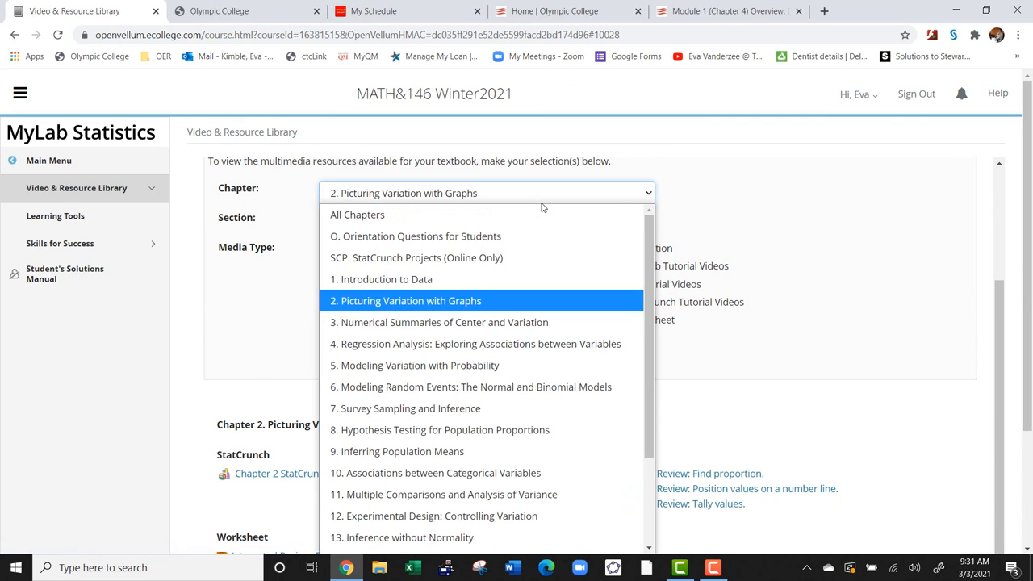
{"action": "left_click", "coordinate": [475, 343]}
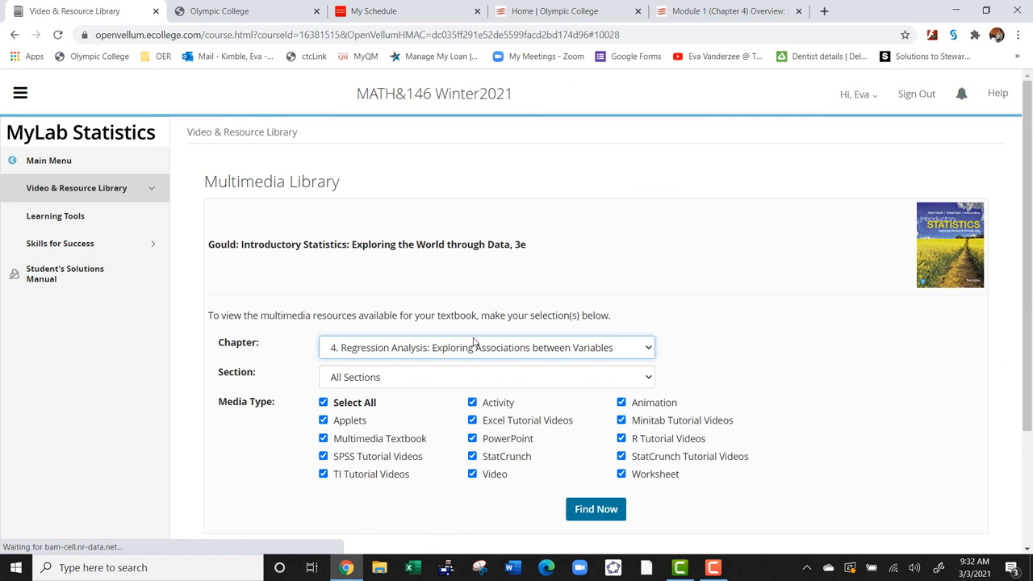
{"action": "left_click", "coordinate": [486, 376]}
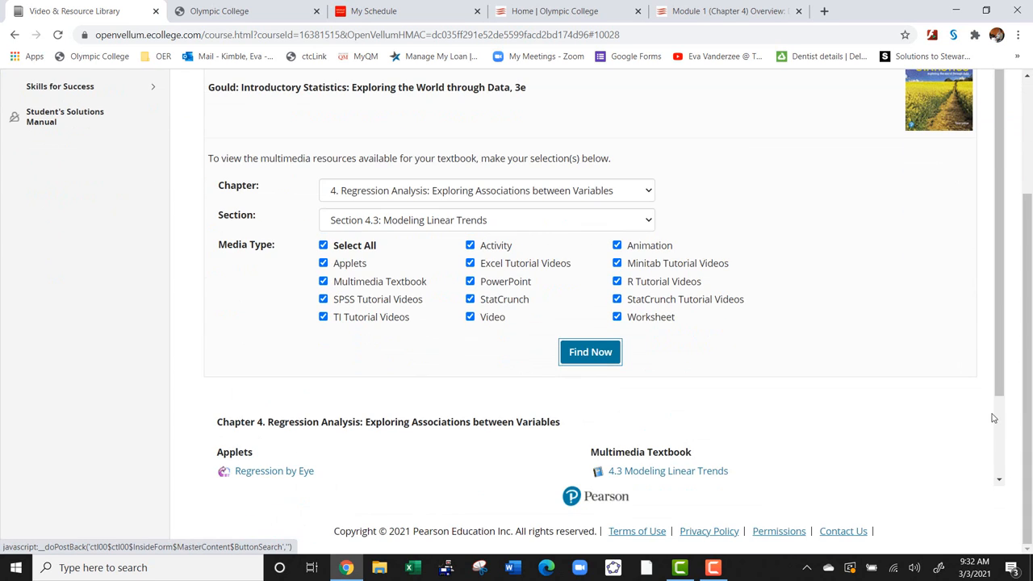
{"action": "scroll", "scroll_direction": "down", "scroll_amount": 3}
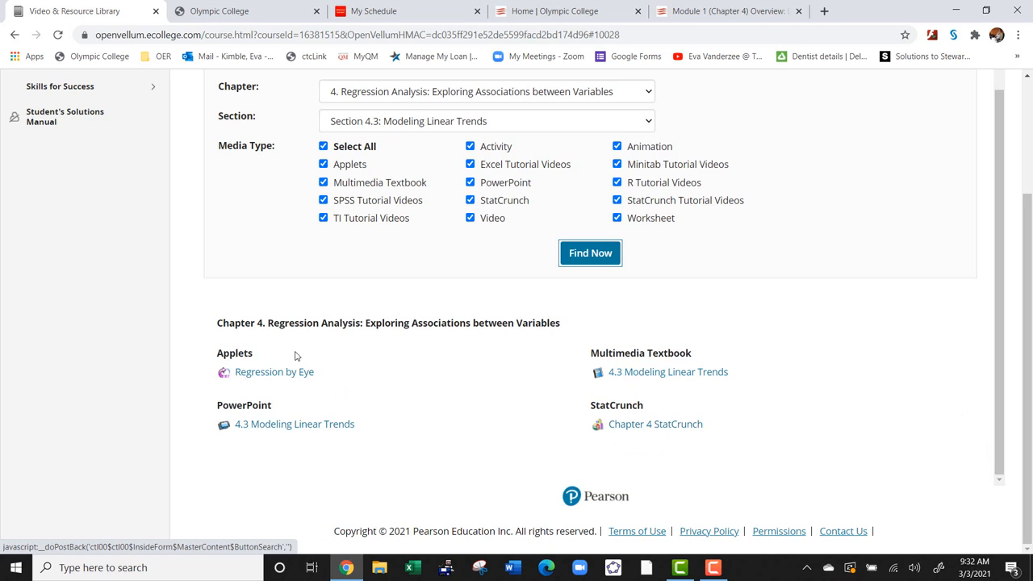
{"action": "mouse_move", "coordinate": [443, 363]}
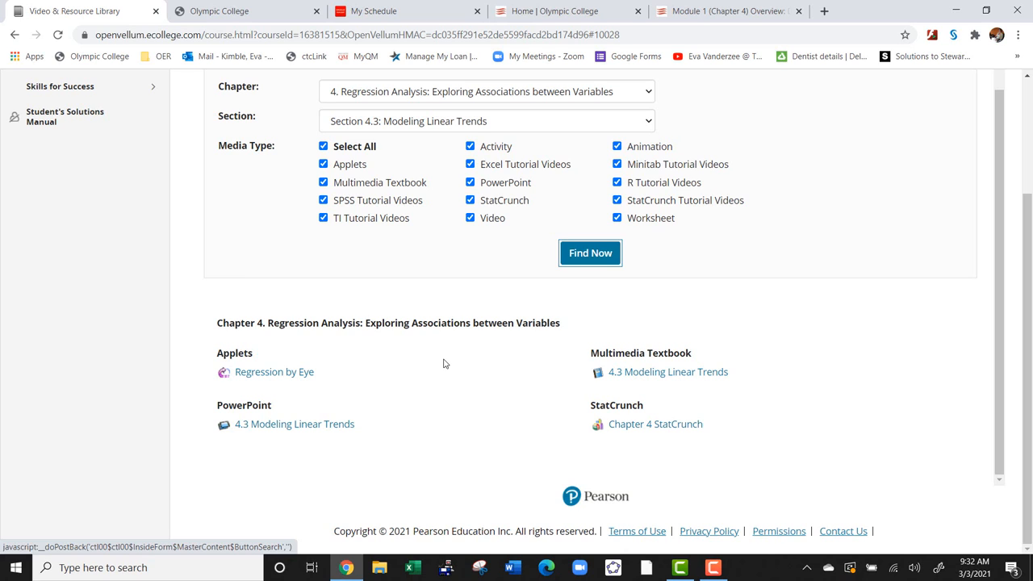
{"action": "mouse_move", "coordinate": [931, 209]}
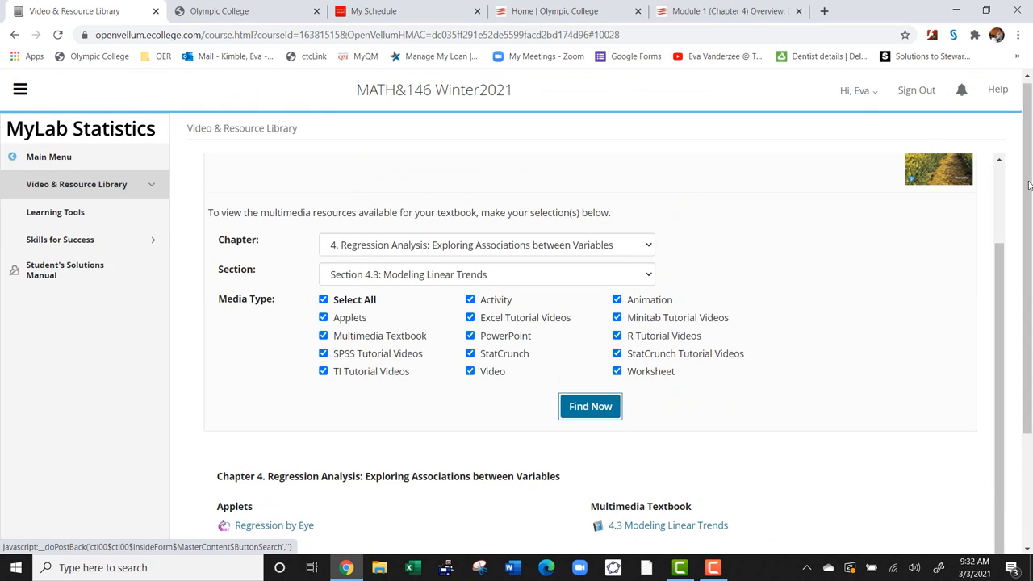
{"action": "scroll", "scroll_direction": "down", "scroll_amount": 3}
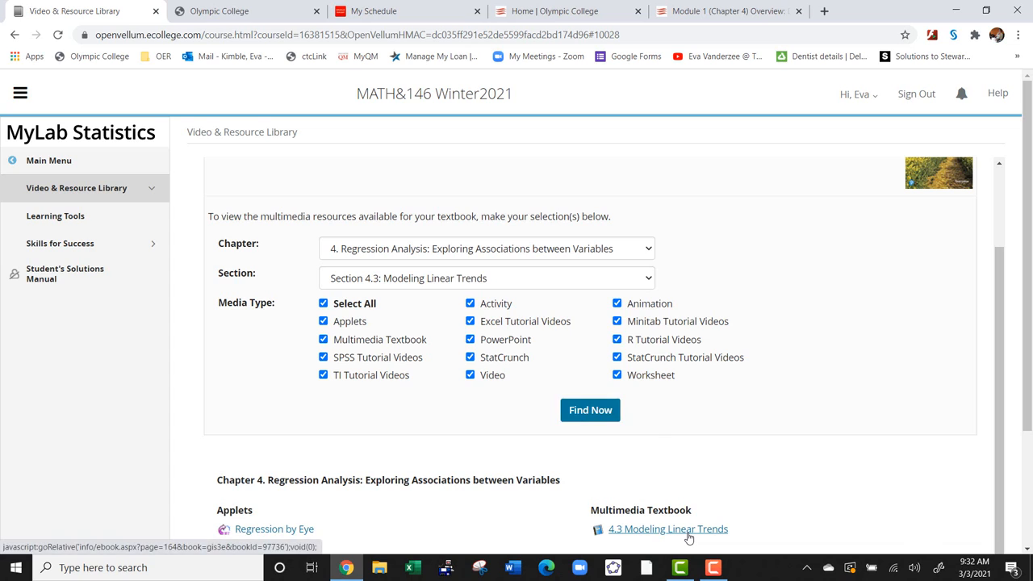
{"action": "left_click", "coordinate": [667, 529]}
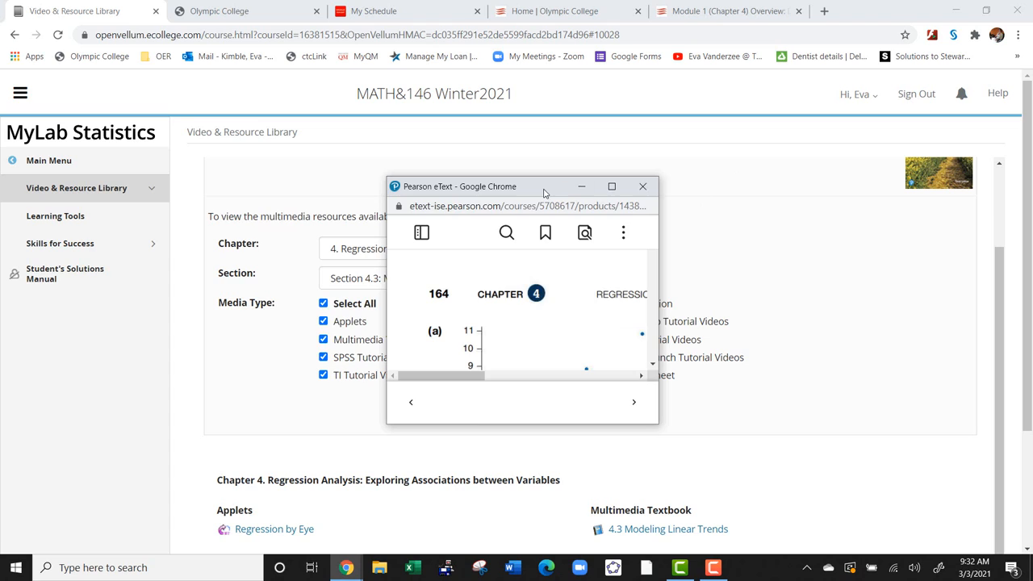
{"action": "left_click_drag", "start_coordinate": [541, 186], "coordinate": [359, 129]}
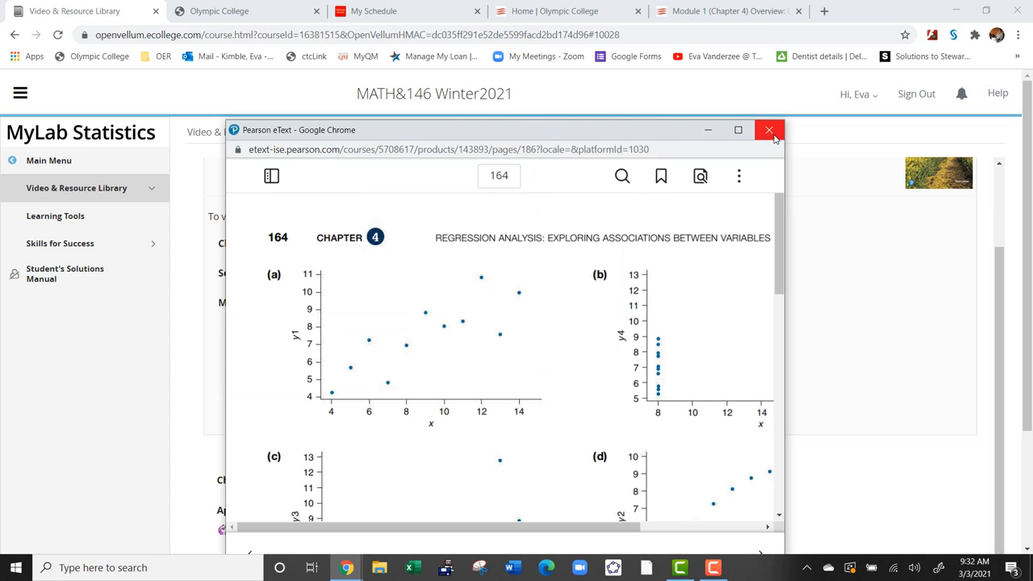
{"action": "left_click", "coordinate": [769, 130]}
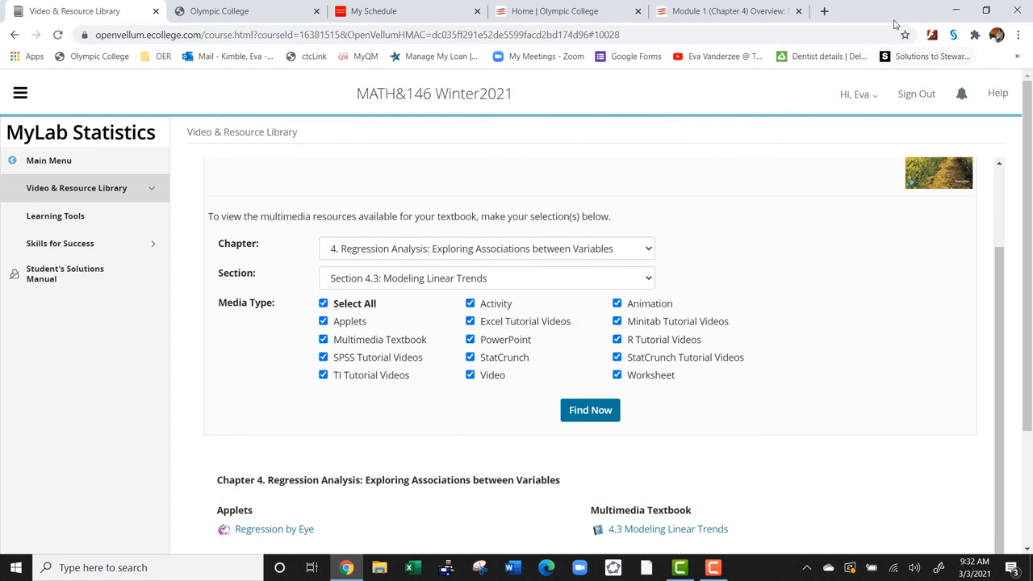
{"action": "mouse_move", "coordinate": [878, 41]}
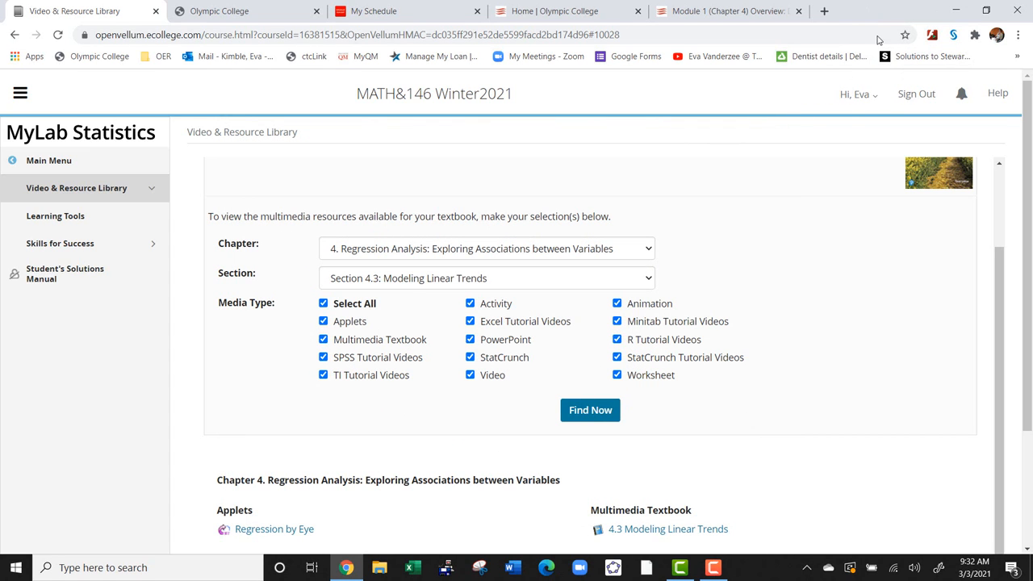
{"action": "mouse_move", "coordinate": [811, 304]}
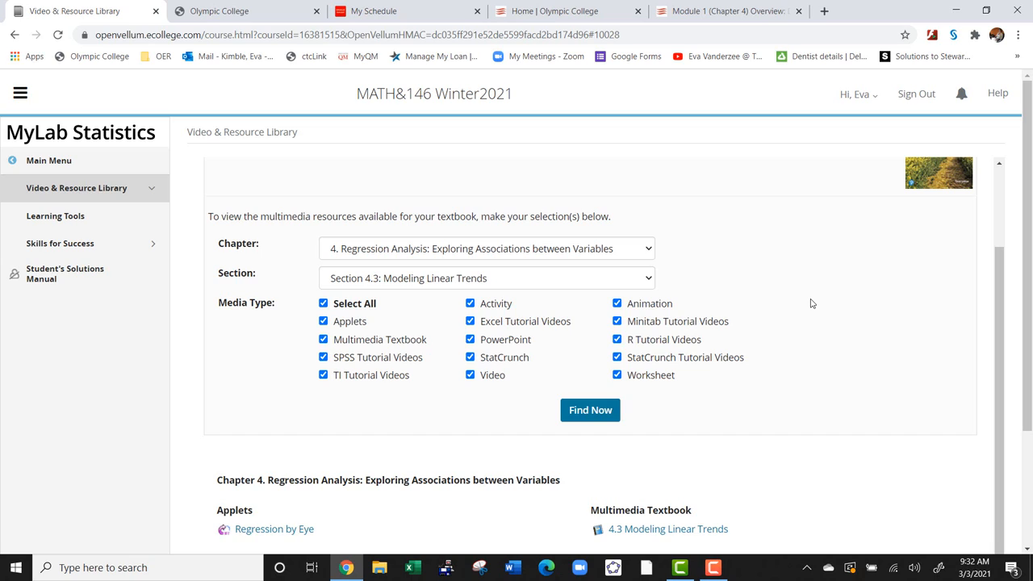
{"action": "mouse_move", "coordinate": [454, 195]}
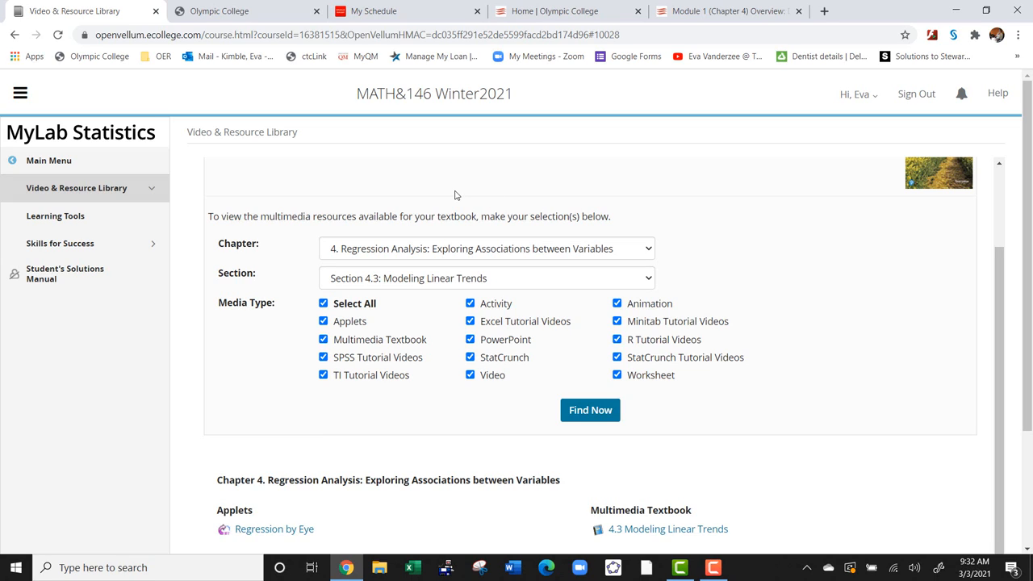